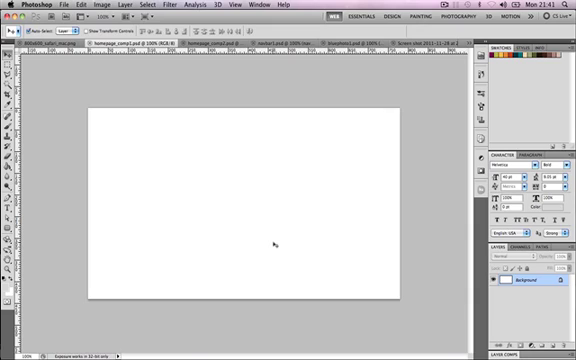
mouse_move(348, 152)
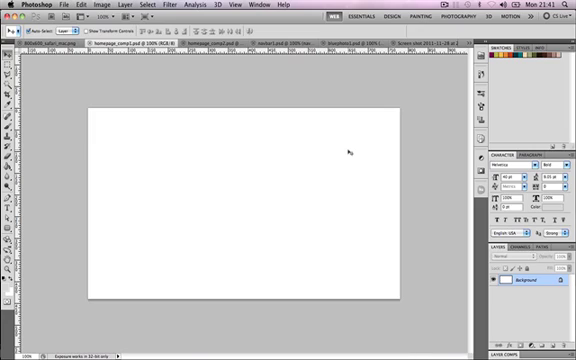
mouse_move(324, 188)
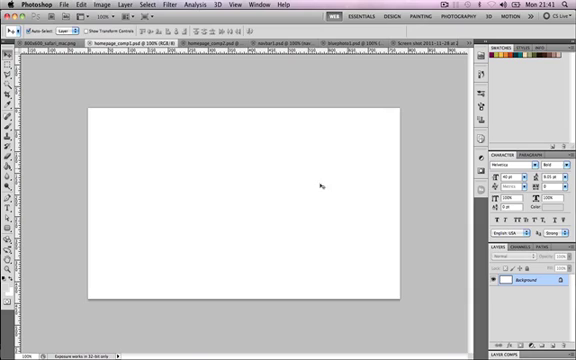
mouse_move(92, 116)
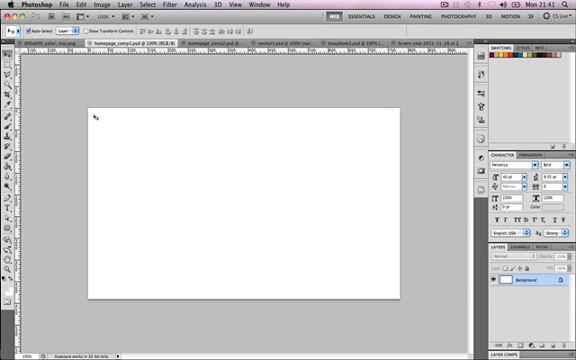
mouse_move(392, 292)
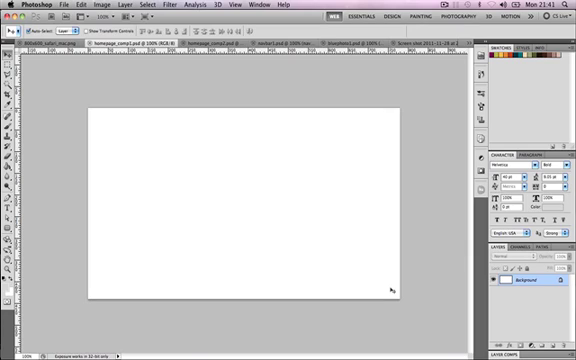
mouse_move(104, 272)
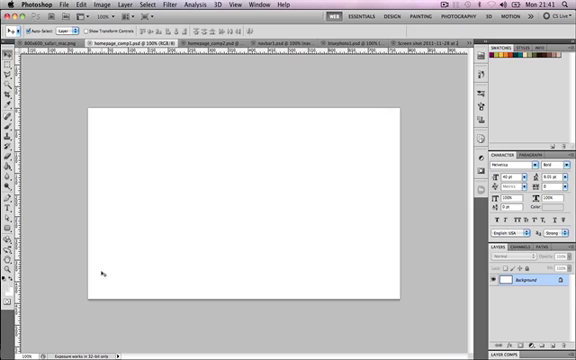
mouse_move(396, 116)
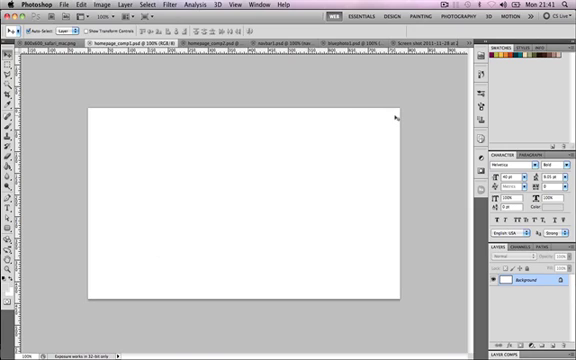
mouse_move(100, 152)
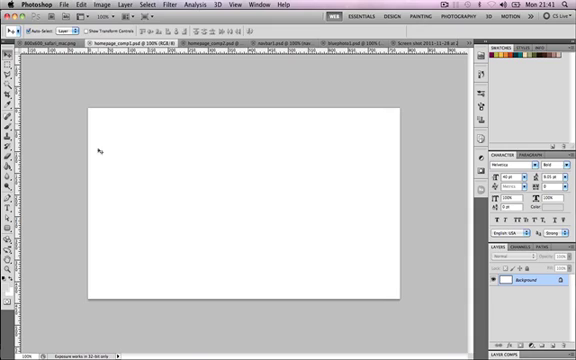
mouse_move(384, 124)
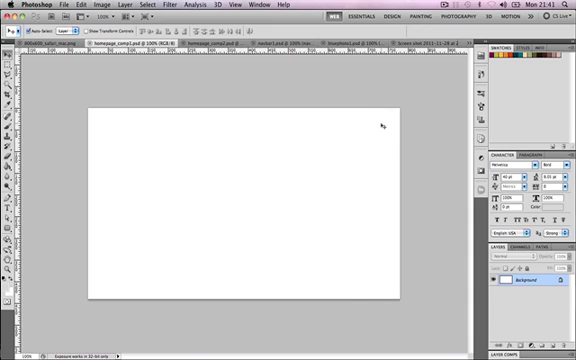
mouse_move(128, 110)
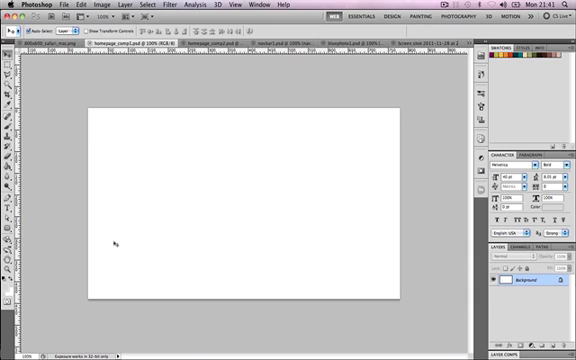
Open the Apple iPhone 4S webpage screenshot and examine its layout with the toolbox.
left_click(14, 8)
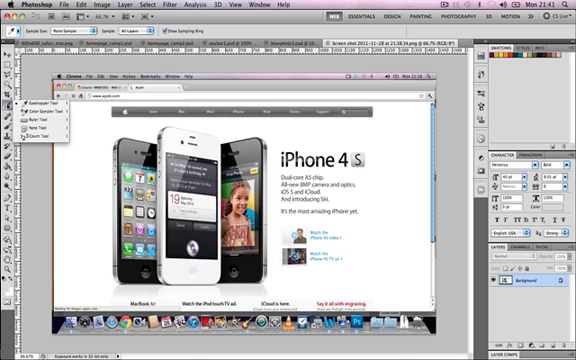
left_click(44, 114)
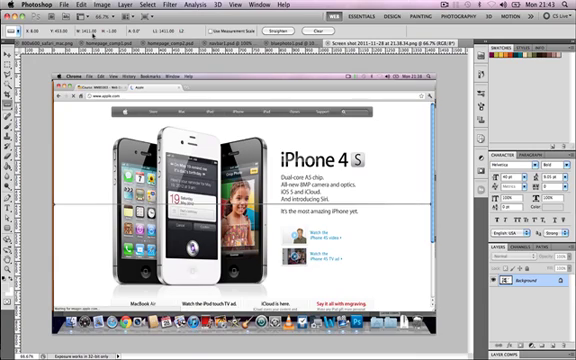
Create a new document HomepageComp, 960 pixels wide, RGB 8-bit, white background.
left_click(62, 4)
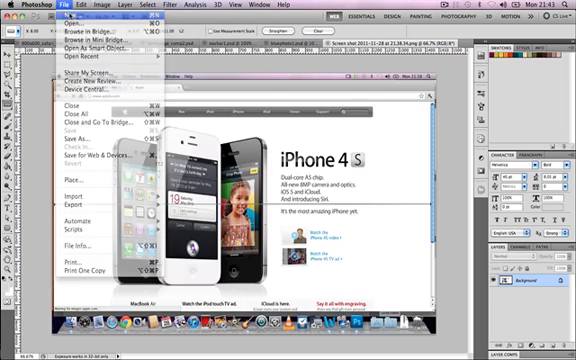
left_click(72, 32)
type("HomepageComp")
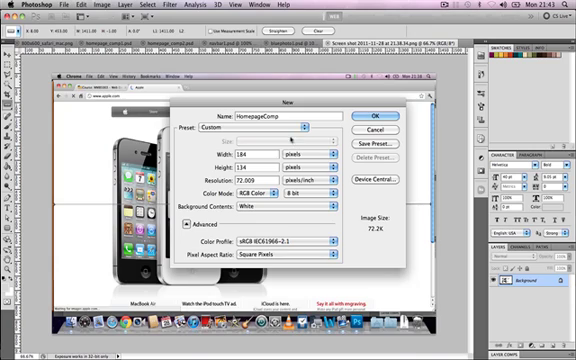
left_click(320, 156)
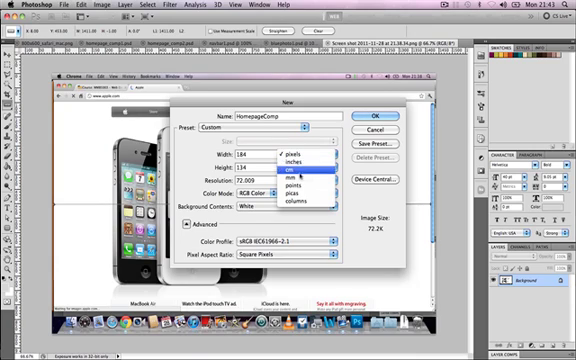
left_click(288, 148)
type("800")
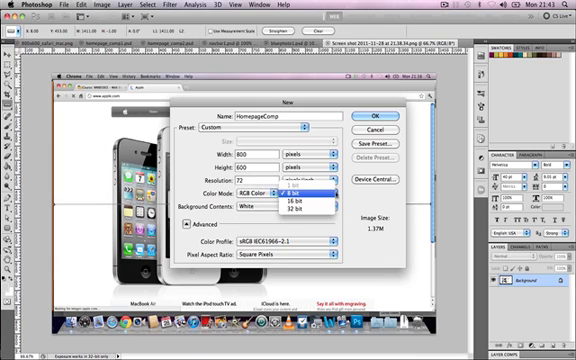
left_click(300, 190)
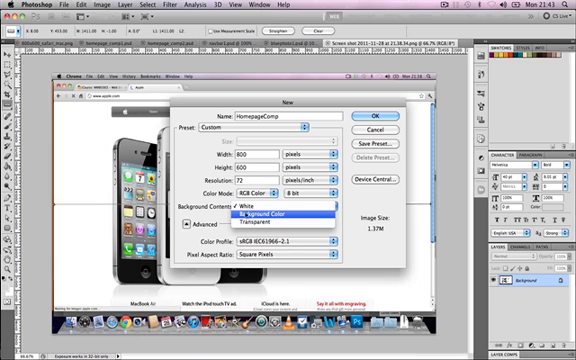
mouse_move(244, 200)
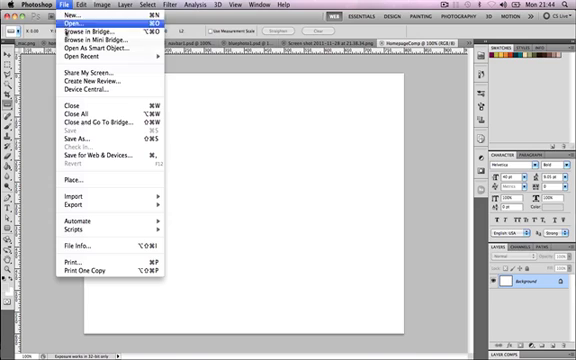
Save the document as HomepageComp.psd in Photoshop format.
left_click(70, 4)
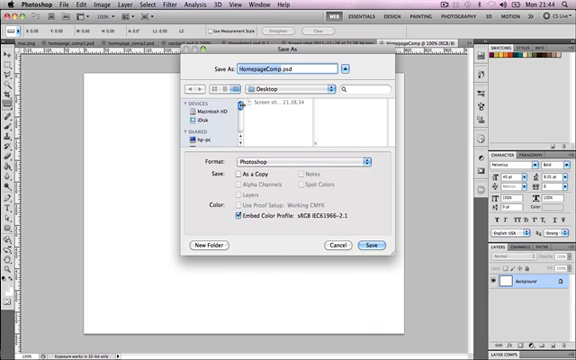
left_click(372, 246)
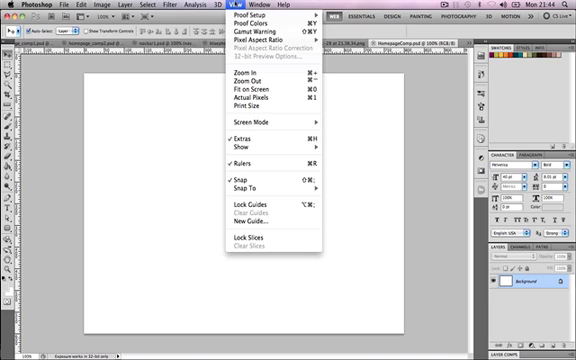
mouse_move(240, 156)
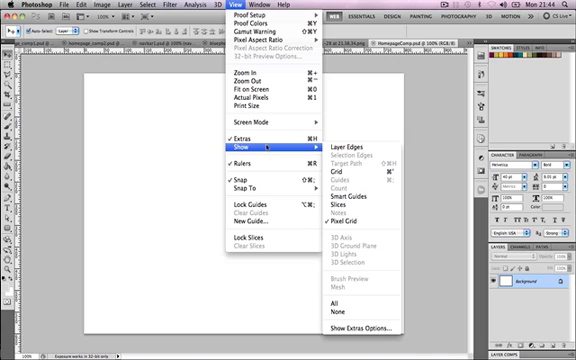
mouse_move(360, 176)
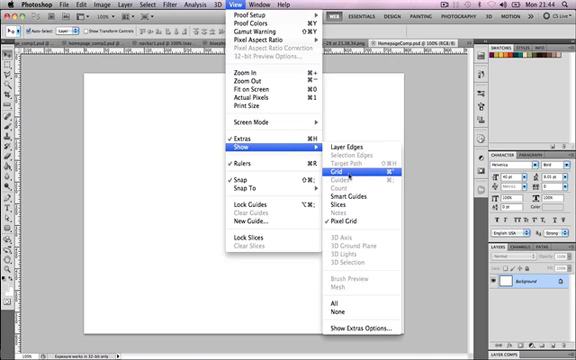
Show the grid and the rulers over the blank canvas.
left_click(348, 172)
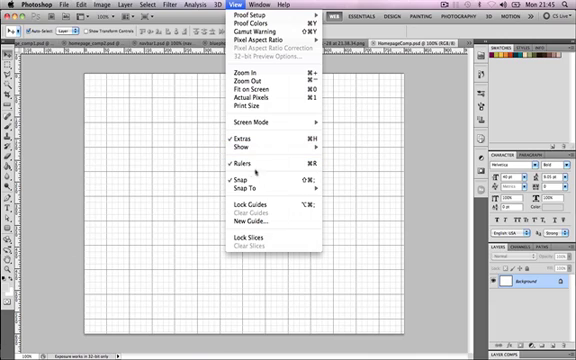
mouse_move(264, 160)
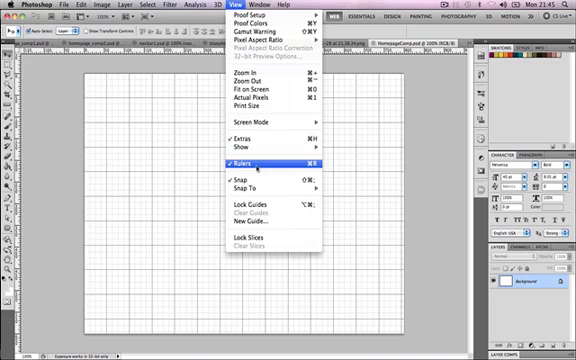
left_click(228, 160)
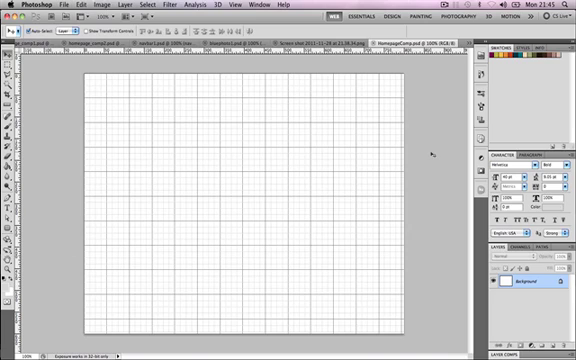
mouse_move(40, 90)
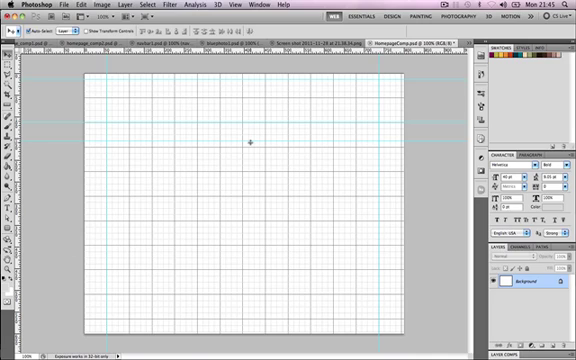
mouse_move(164, 196)
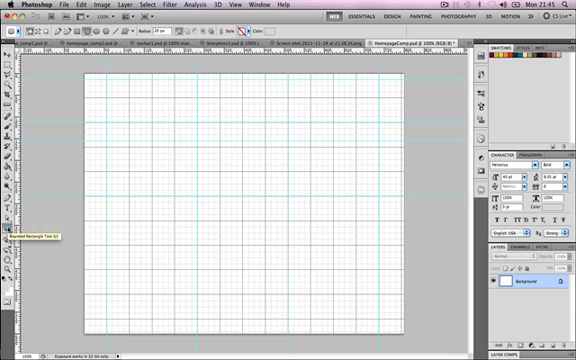
Draw the thin grey rounded bar beneath the header with placeholder text.
left_click(10, 232)
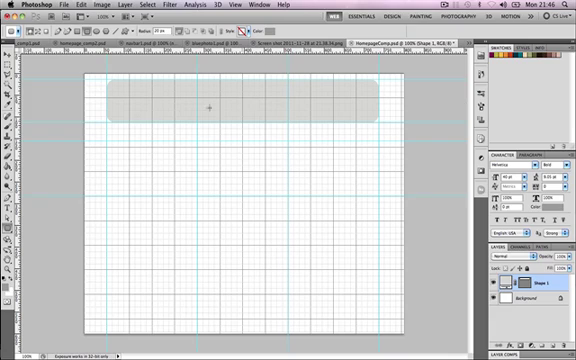
left_click_drag(110, 130, 264, 156)
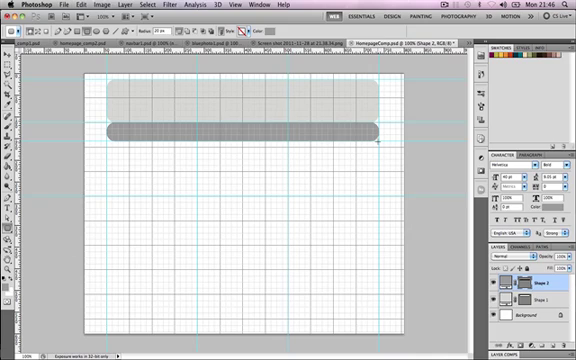
mouse_move(112, 198)
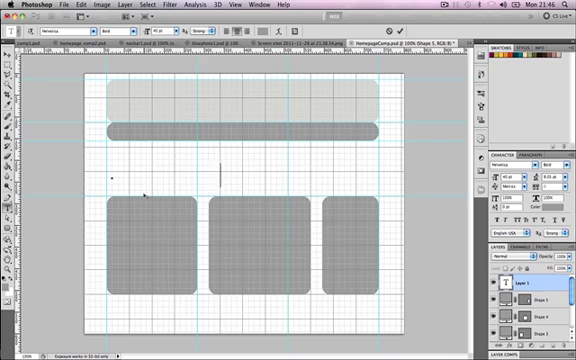
type("sdlkjfjlkbadslkjblksa")
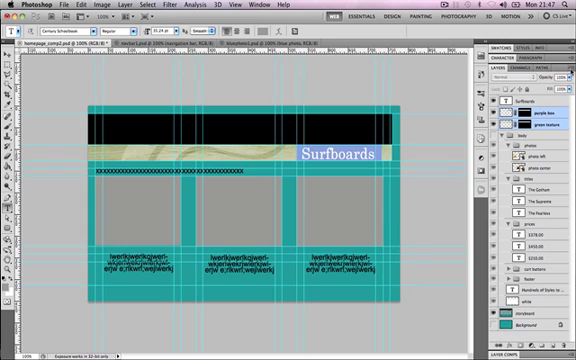
Group the selected layers into a new group named PurpleBox.
left_click(568, 62)
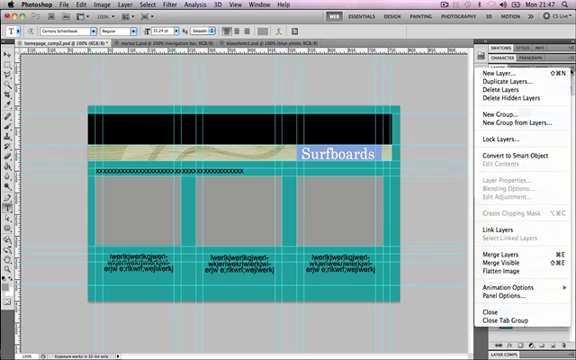
mouse_move(510, 124)
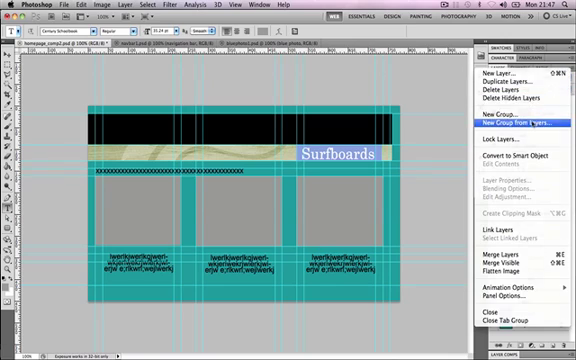
left_click(516, 124)
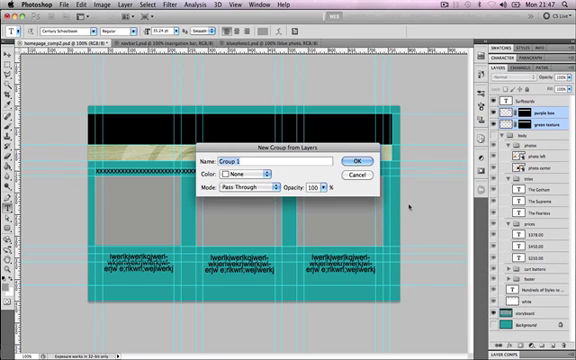
type("PurpleBox")
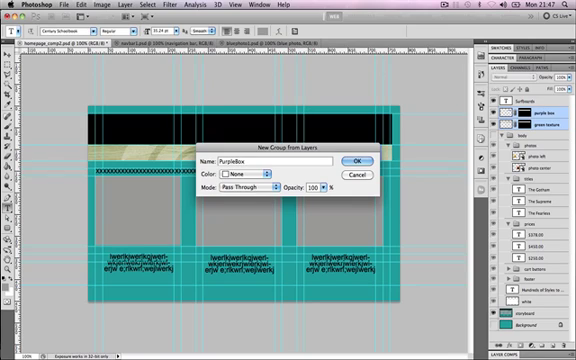
left_click(356, 158)
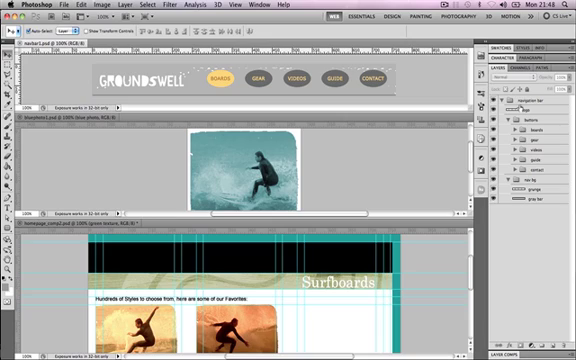
Bring the Groundswell nav bar layer into the homepage comp's header band.
left_click(540, 104)
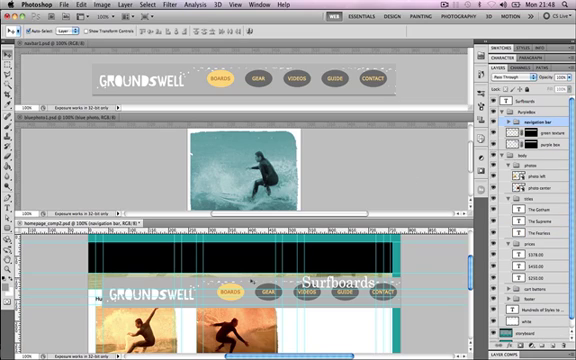
Position the Groundswell nav bar across the top and drop surfer photos into the panels.
left_click(500, 116)
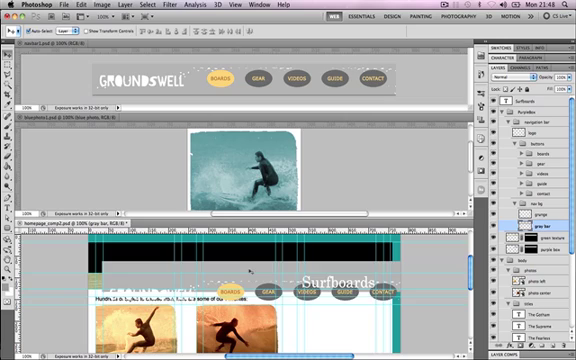
left_click(540, 114)
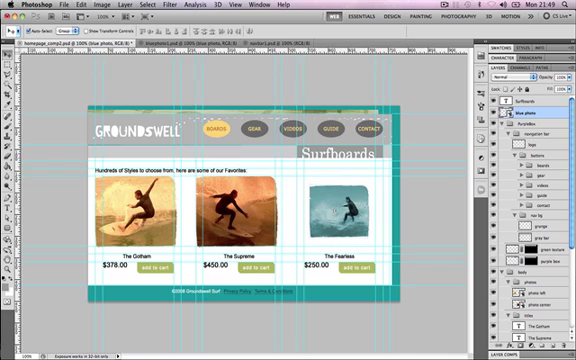
Start Free Transform on the right-hand surfer photo layer.
left_click(350, 210)
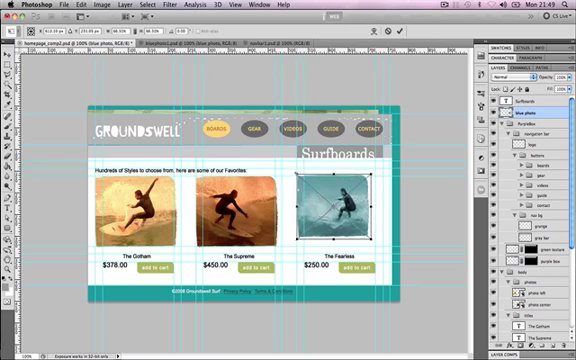